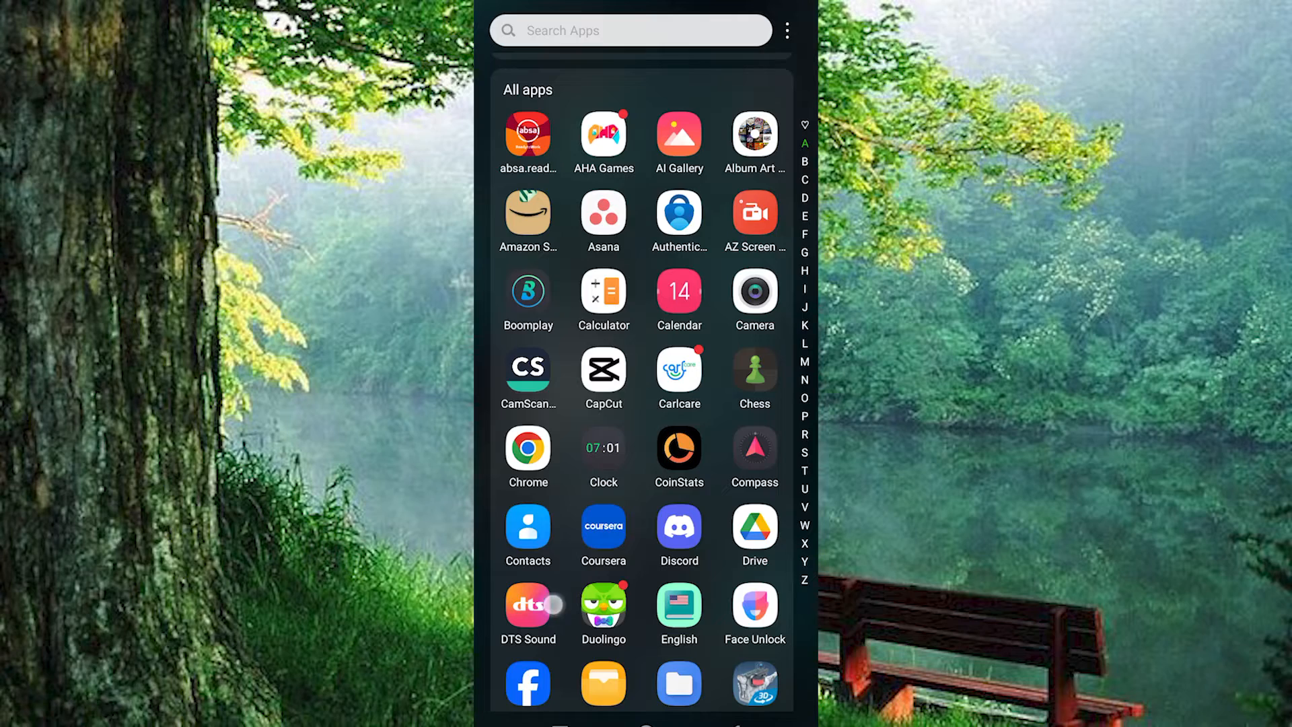
Launch Chrome on airasia.com and bring up the site's hamburger navigation menu
{"action": "scroll", "scroll_direction": "down", "scroll_amount": 3}
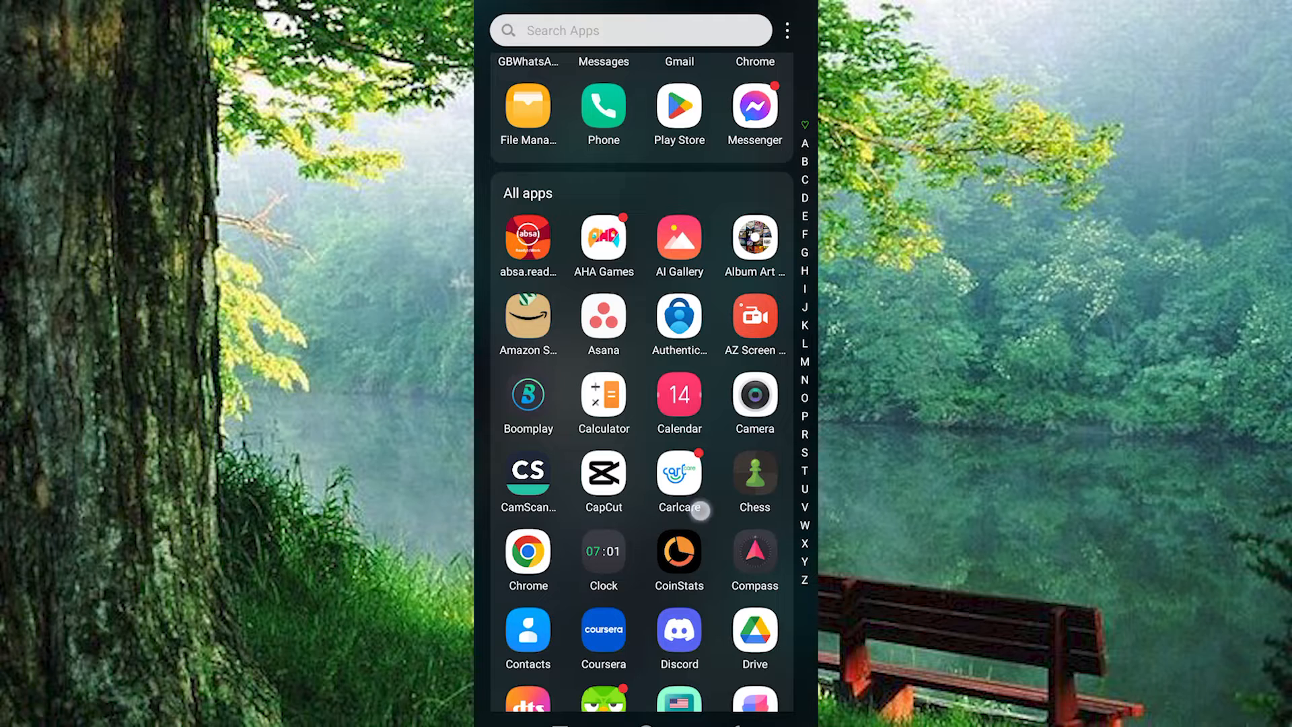
{"action": "scroll", "scroll_direction": "down", "scroll_amount": 3}
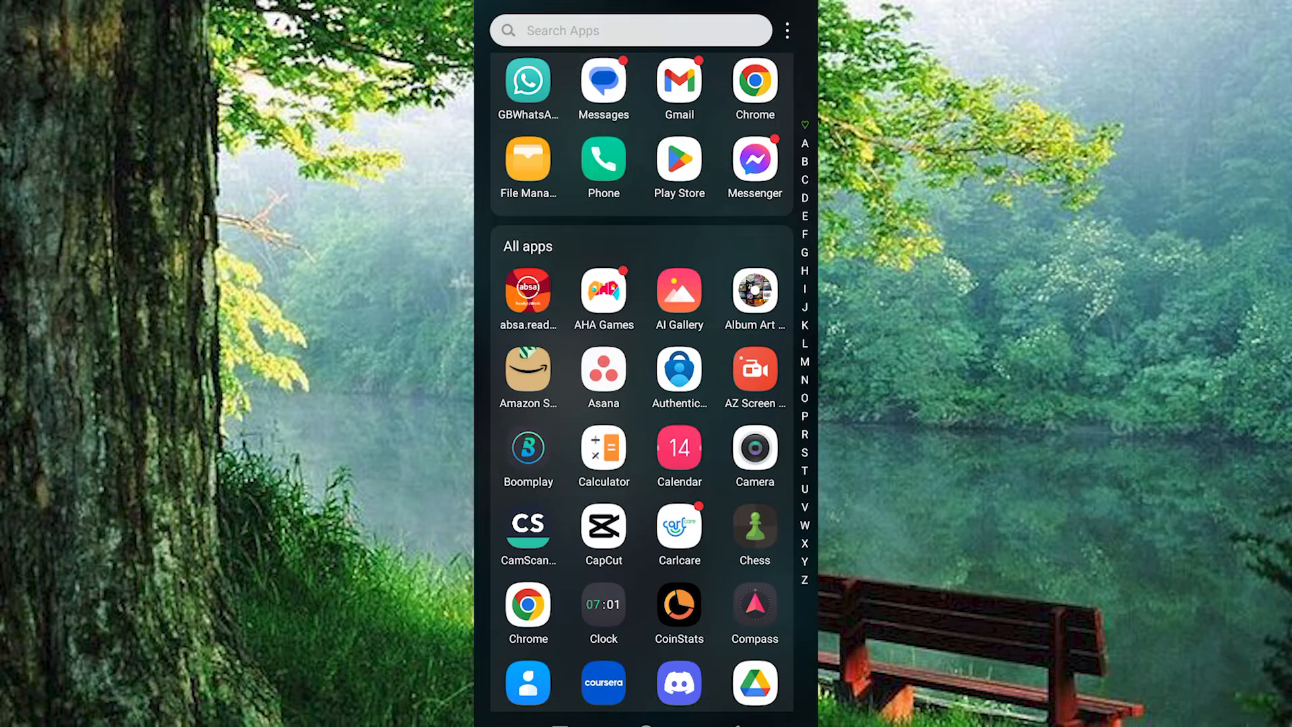
{"action": "left_click", "coordinate": [753, 81]}
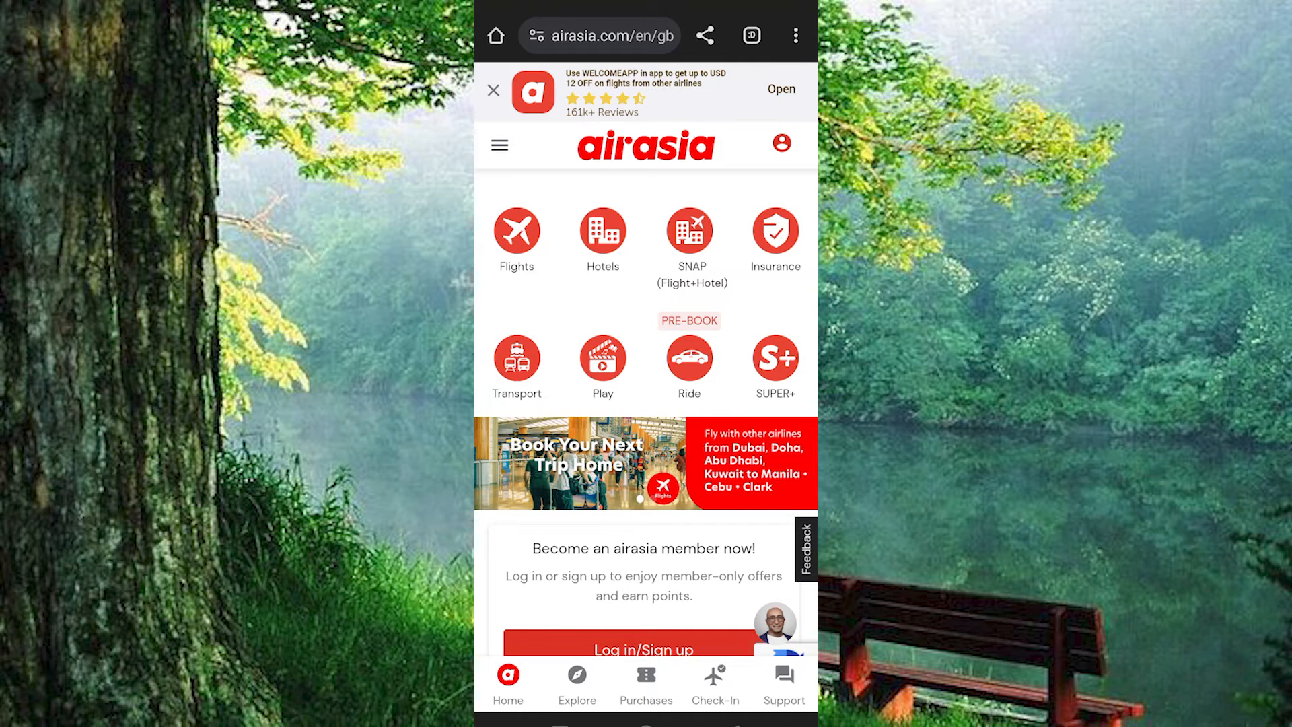
{"action": "left_click", "coordinate": [498, 146]}
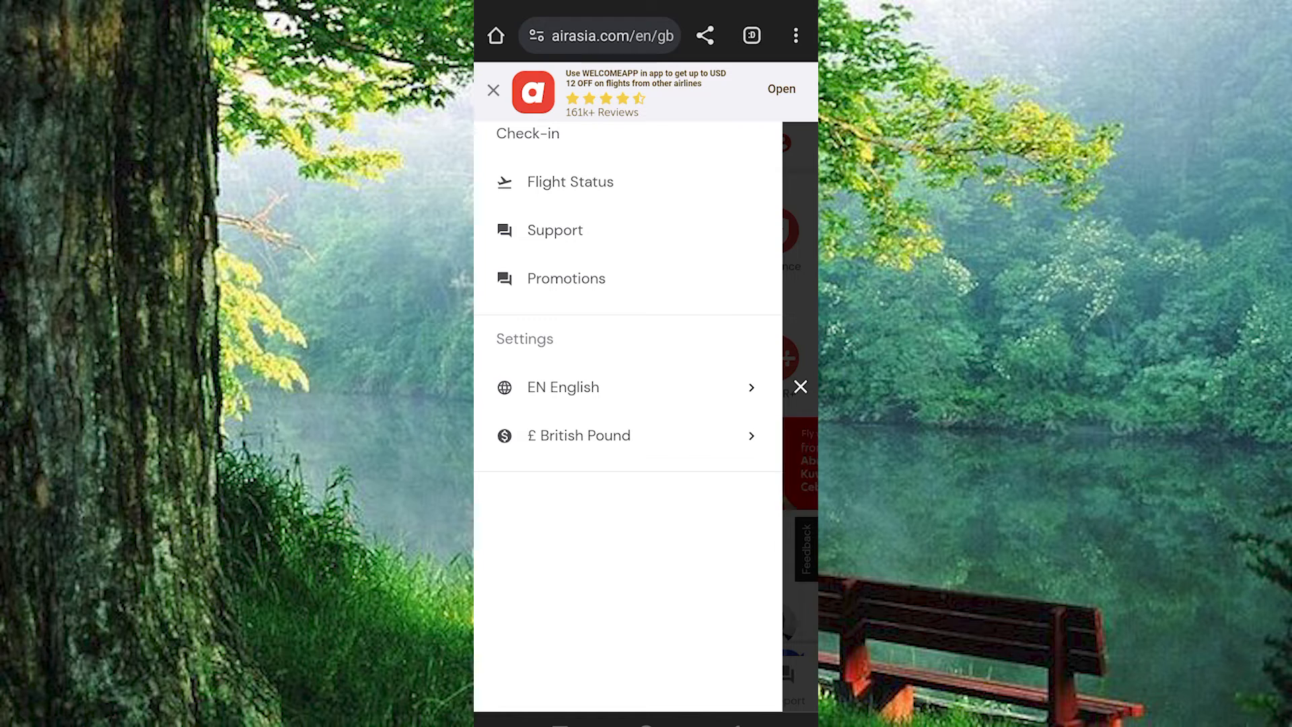
Under Settings choose '£ British Pound' to show the display-currency list
{"action": "left_click", "coordinate": [578, 434]}
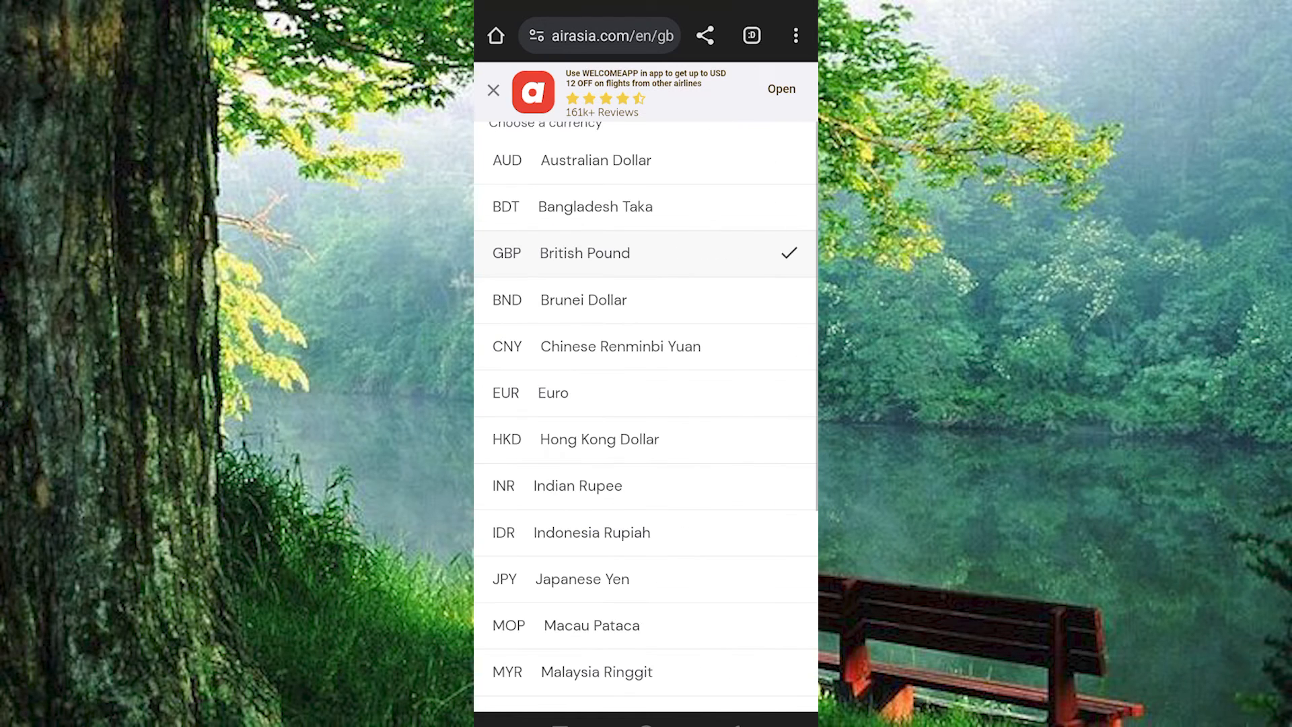
{"action": "scroll", "scroll_direction": "down", "scroll_amount": 3}
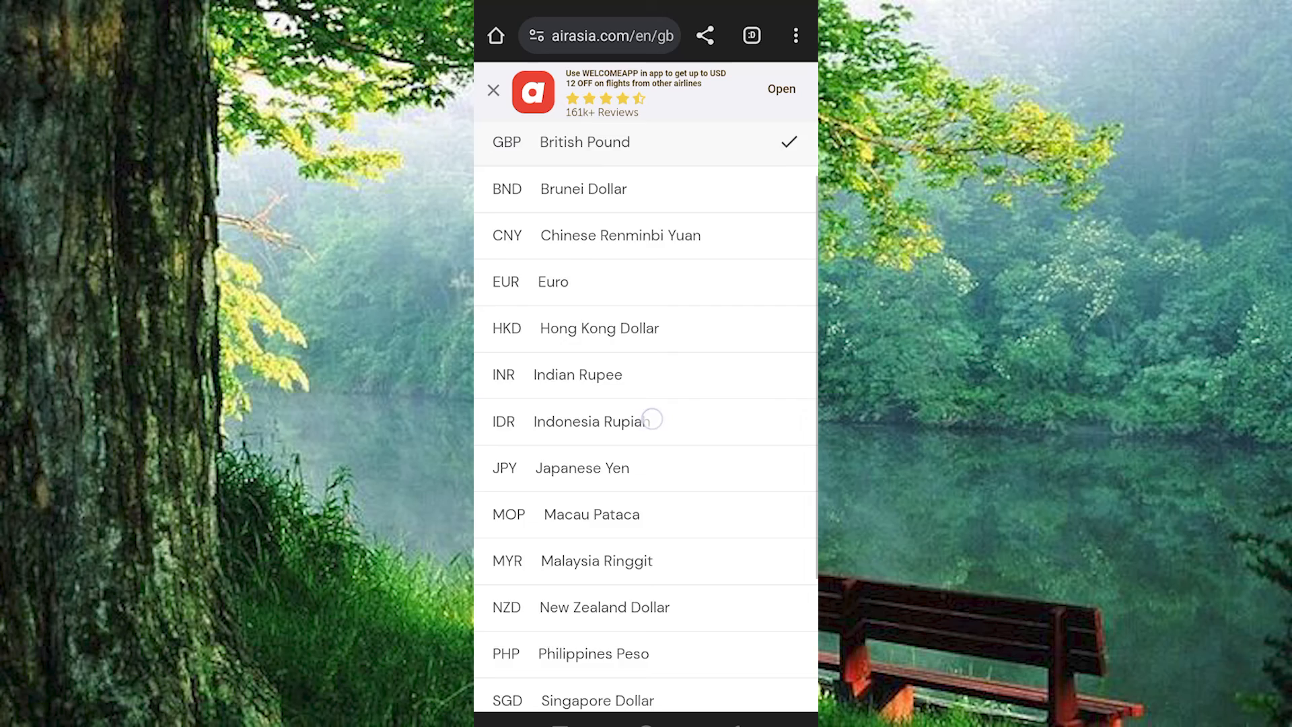